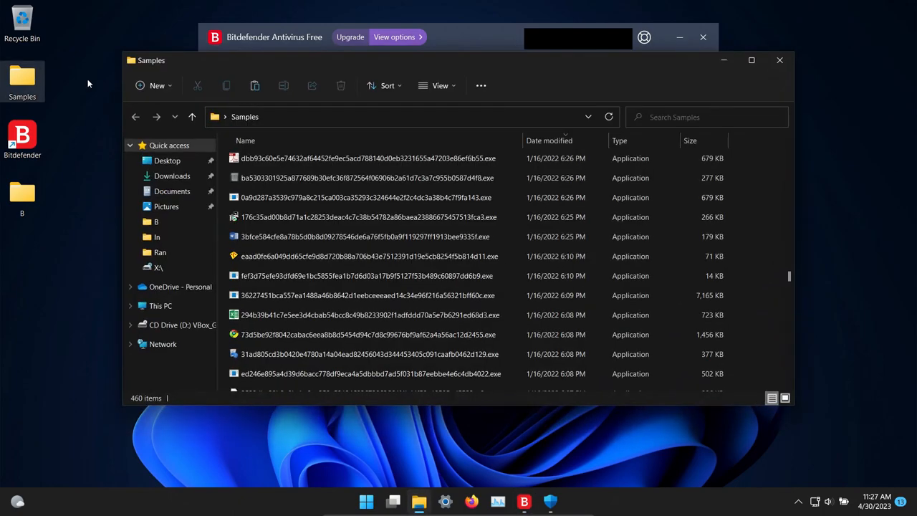
Step: Scroll through the 460 executable samples listed in the Samples folder
{"action": "scroll", "scroll_direction": "down", "scroll_amount": 3}
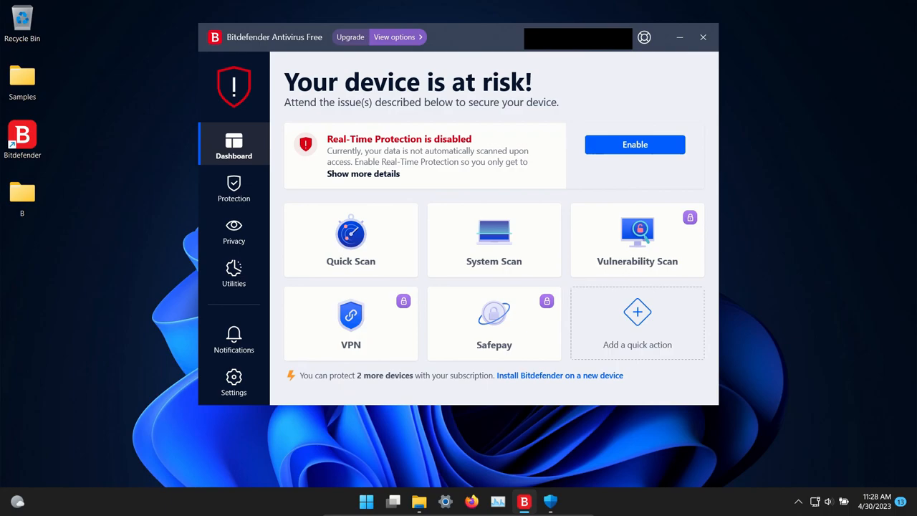
{"action": "mouse_move", "coordinate": [895, 115]}
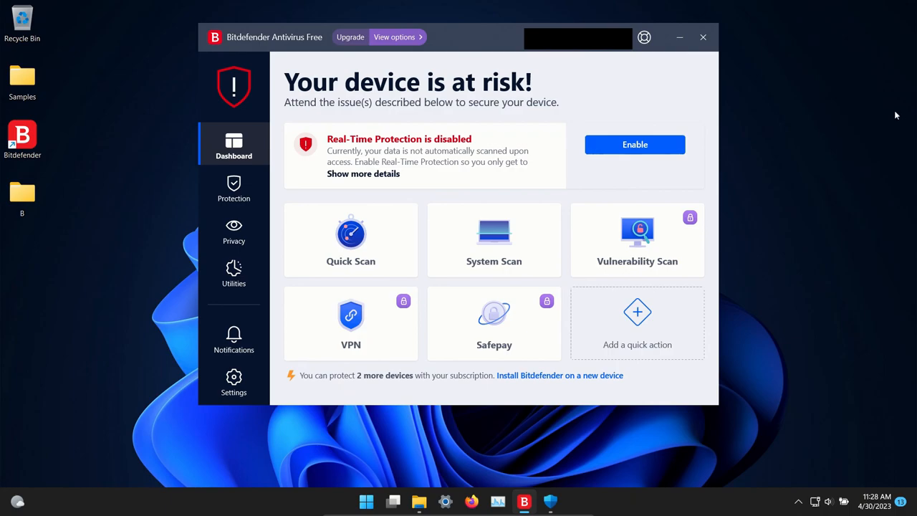
Step: Enable Real-Time Protection from the dashboard's disabled warning
{"action": "left_click", "coordinate": [633, 144]}
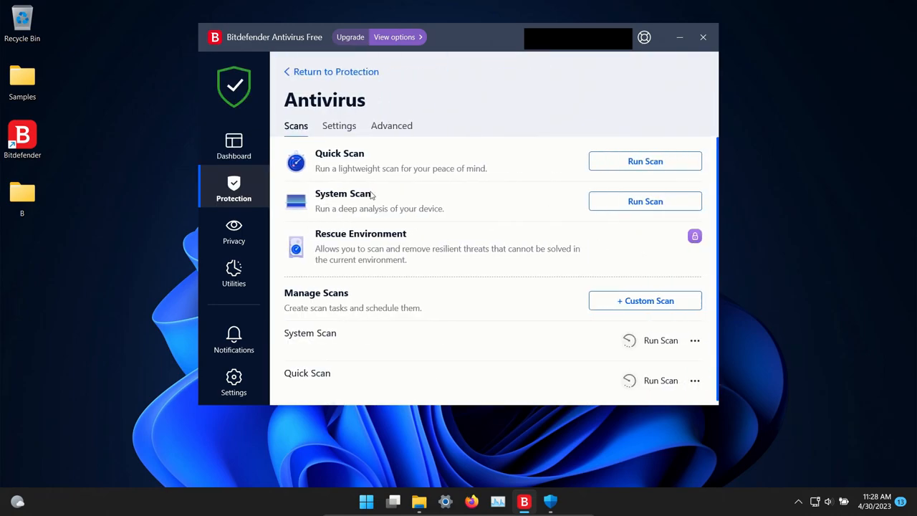
Step: Review the Antivirus Advanced and Settings tabs, then Advanced Threat Defense and its settings
{"action": "left_click", "coordinate": [391, 126]}
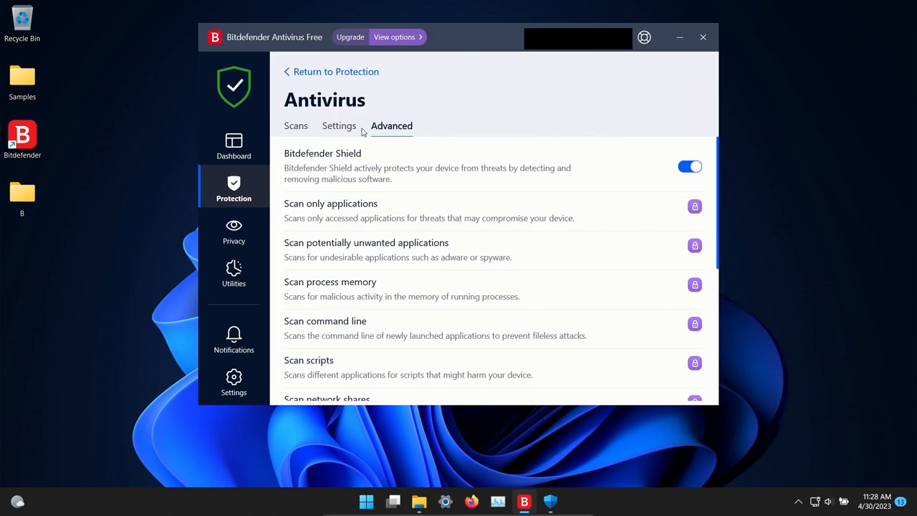
{"action": "left_click", "coordinate": [338, 126]}
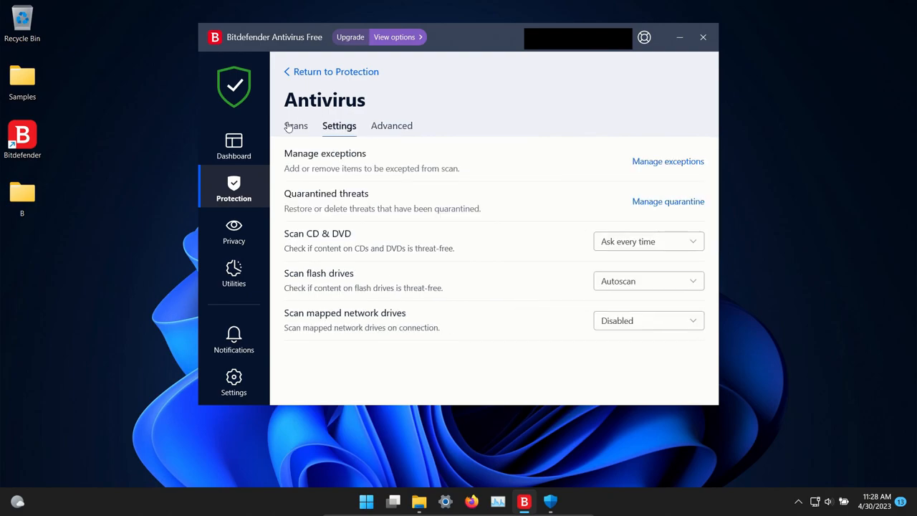
{"action": "left_click", "coordinate": [295, 126]}
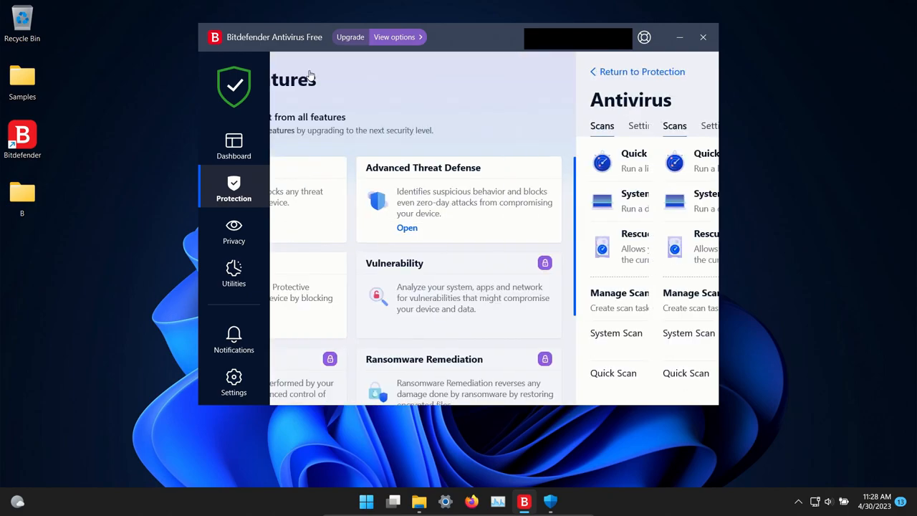
{"action": "left_click", "coordinate": [407, 227]}
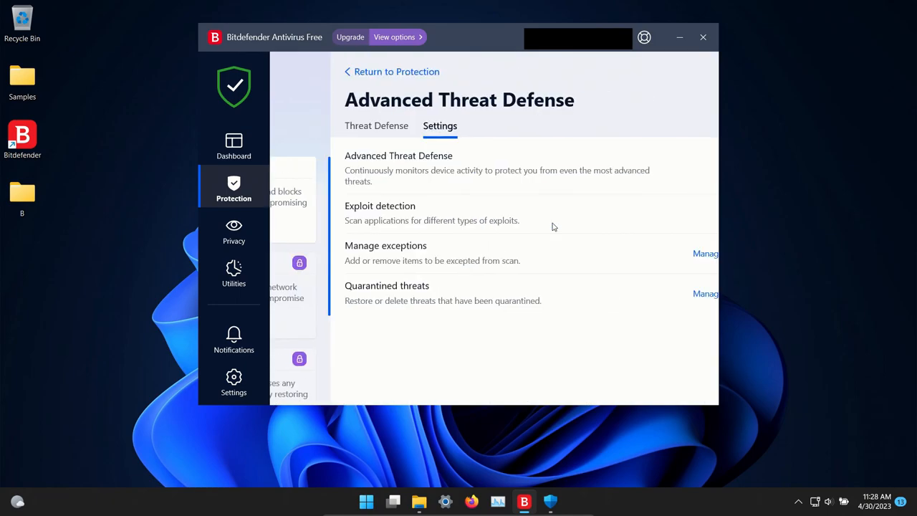
{"action": "left_click", "coordinate": [234, 144]}
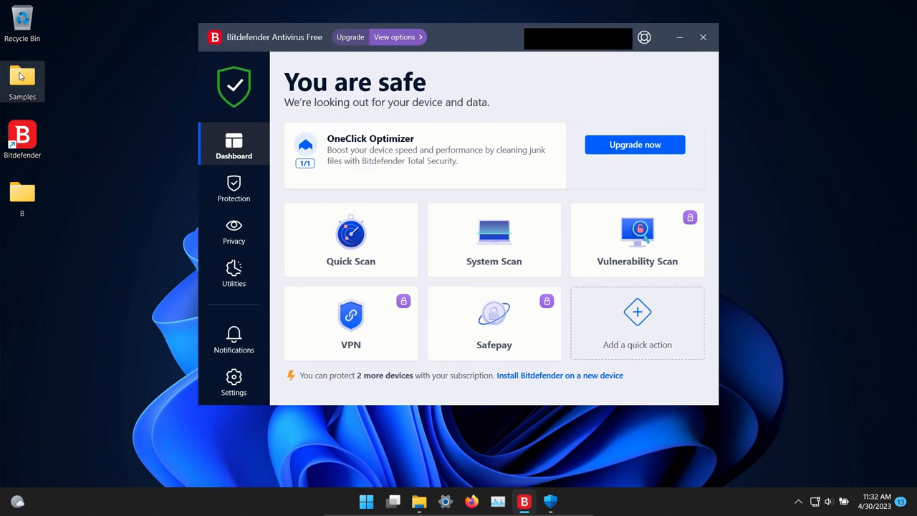
Step: Check the Samples folder, then start a full System Scan and acknowledge the first-scan notice
{"action": "double_click", "coordinate": [21, 78]}
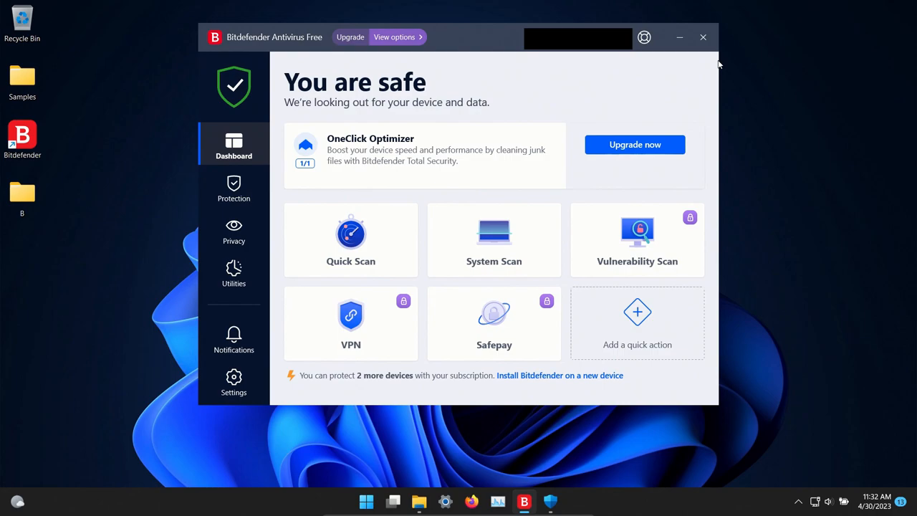
{"action": "mouse_move", "coordinate": [413, 200]}
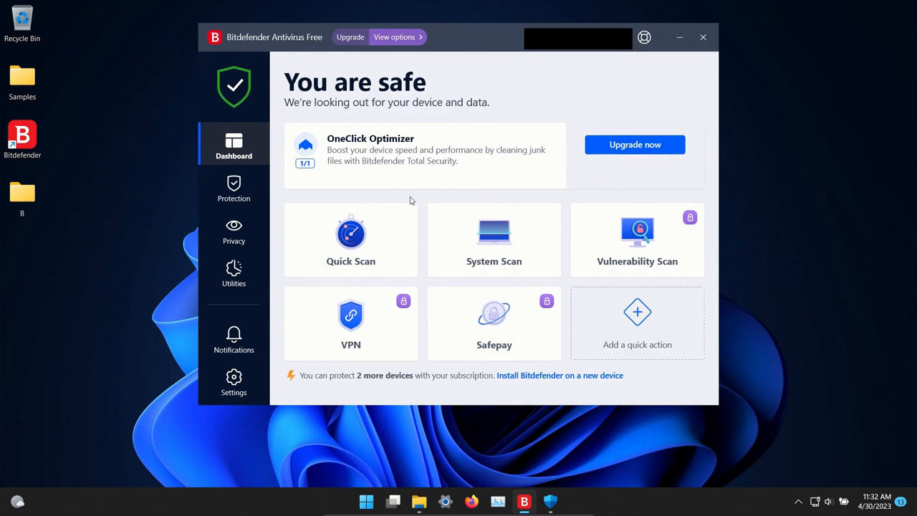
{"action": "left_click", "coordinate": [492, 241]}
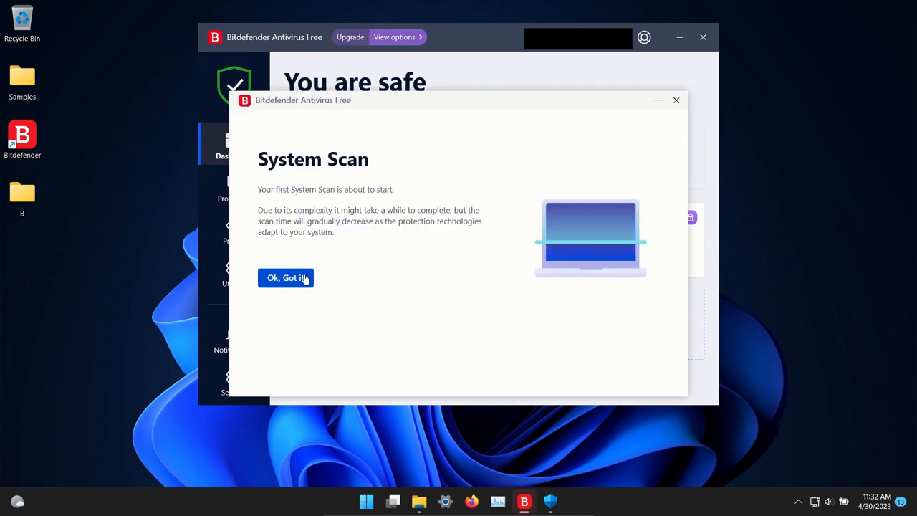
{"action": "left_click", "coordinate": [286, 278]}
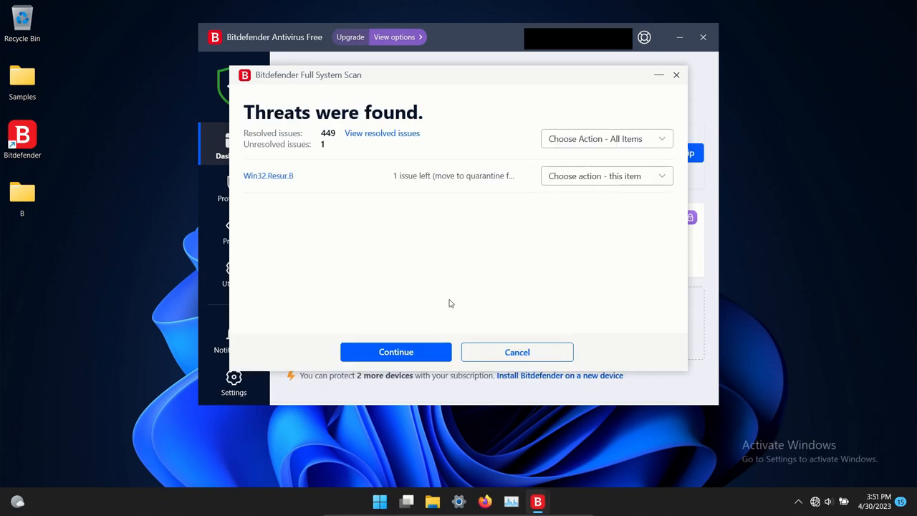
{"action": "mouse_move", "coordinate": [375, 140]}
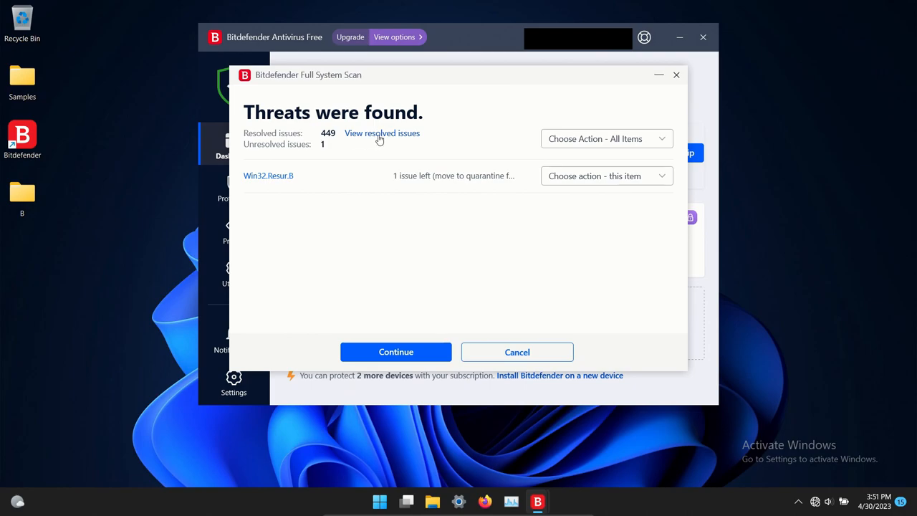
Step: Review the 449 resolved issues, then set Win32.Resur.B to Delete and continue
{"action": "left_click", "coordinate": [381, 133]}
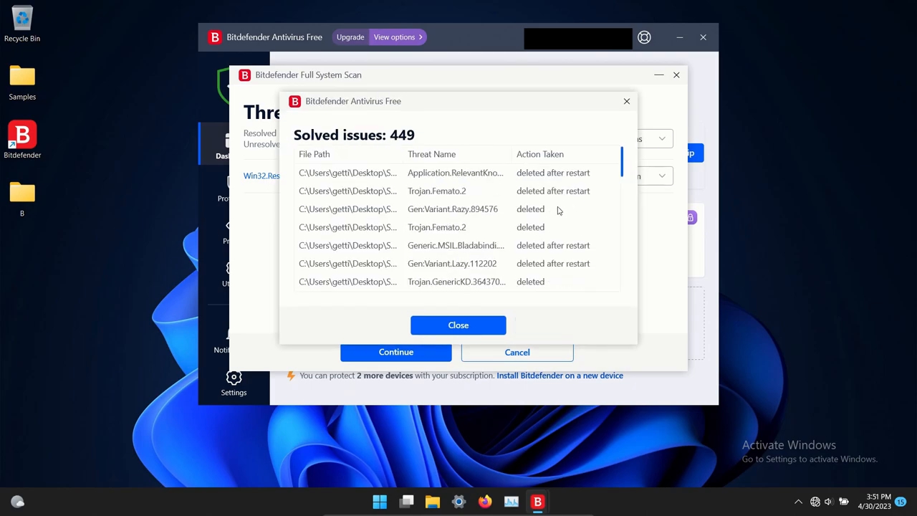
{"action": "scroll", "scroll_direction": "down", "scroll_amount": 3}
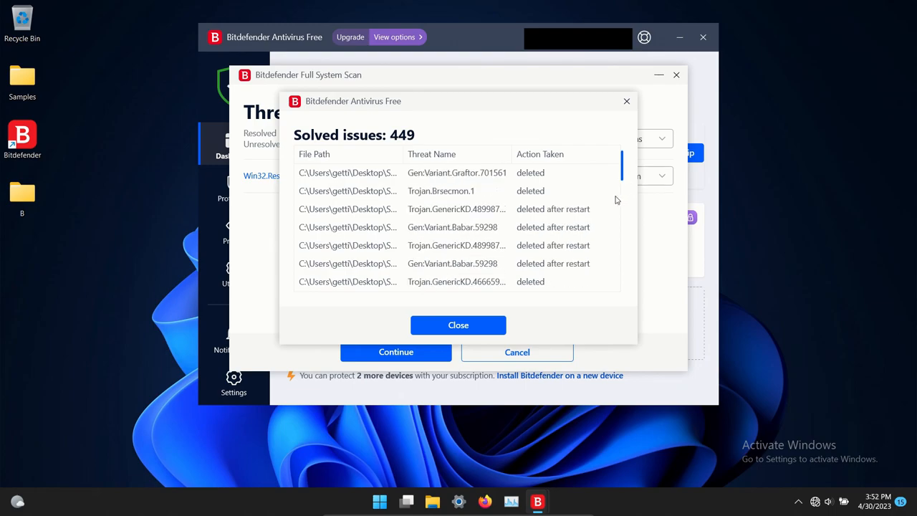
{"action": "left_click", "coordinate": [604, 174]}
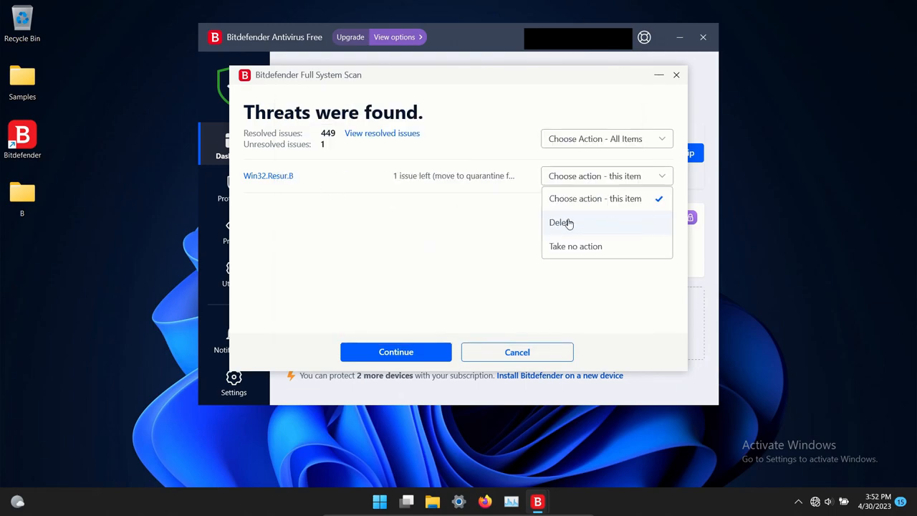
{"action": "left_click", "coordinate": [562, 222]}
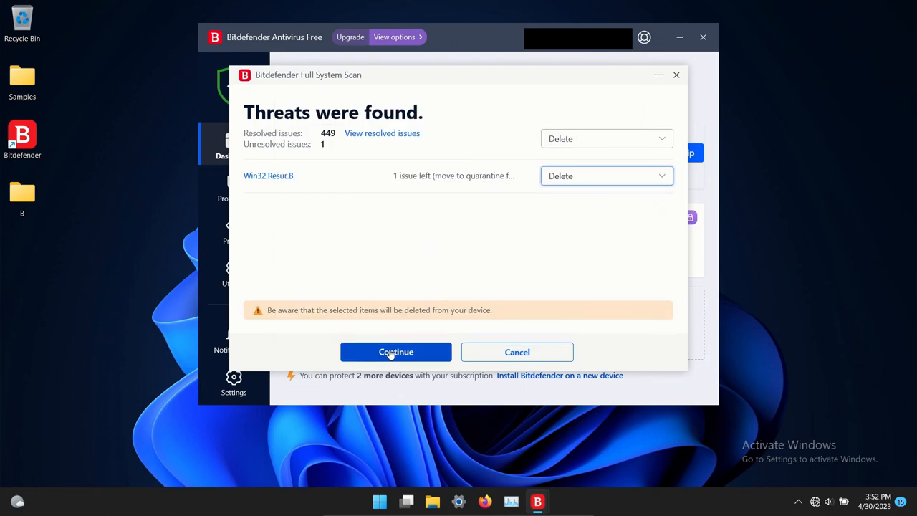
{"action": "left_click", "coordinate": [395, 352]}
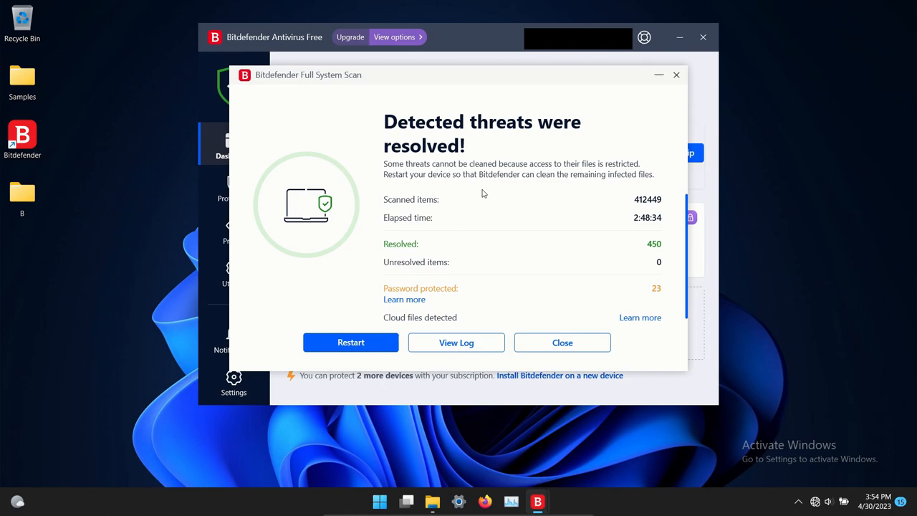
{"action": "mouse_move", "coordinate": [349, 351]}
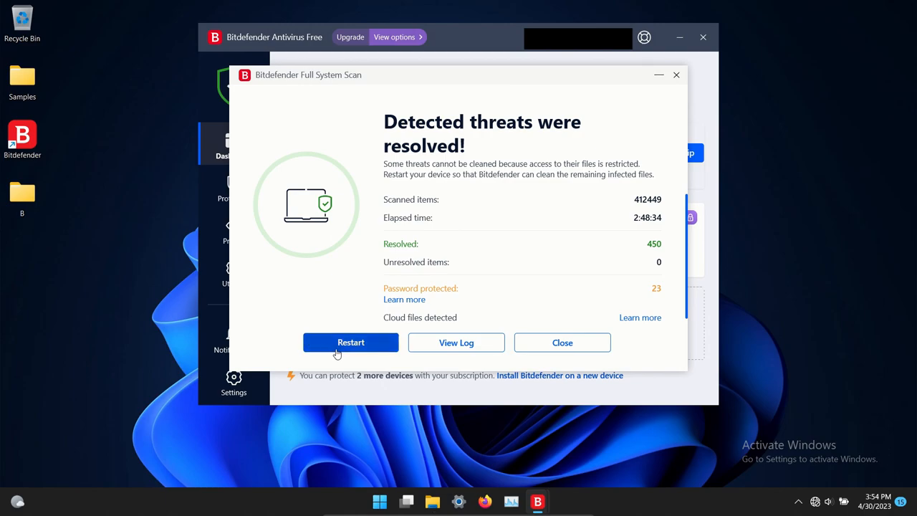
Step: Restart the device to finish disinfection, then reopen the Samples folder
{"action": "left_click", "coordinate": [350, 341]}
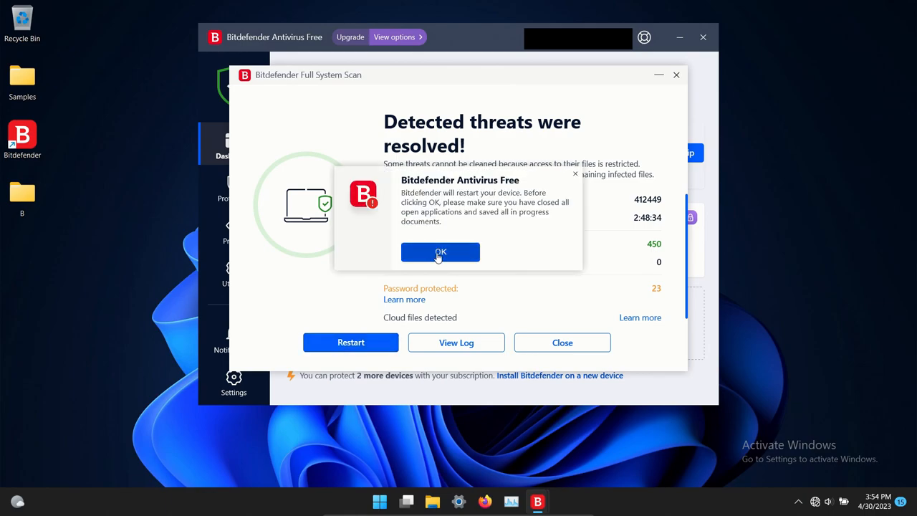
{"action": "left_click", "coordinate": [440, 252]}
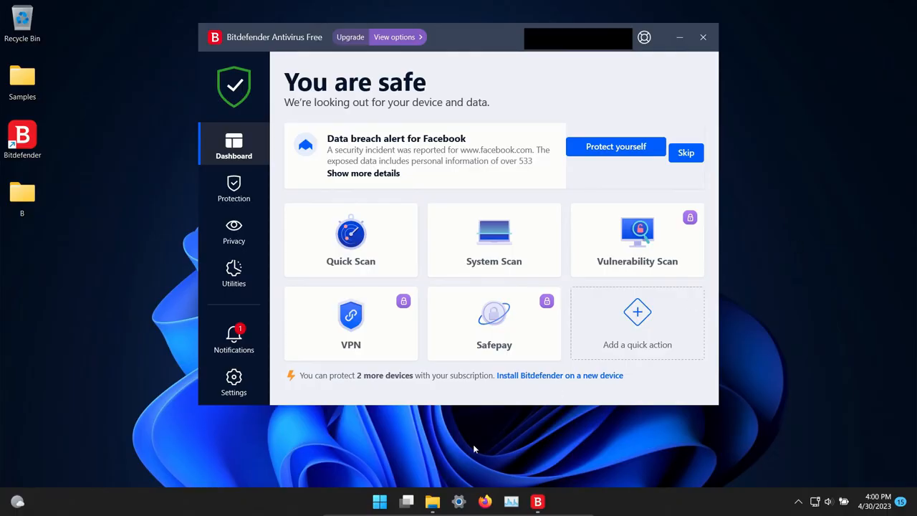
{"action": "left_click", "coordinate": [433, 502]}
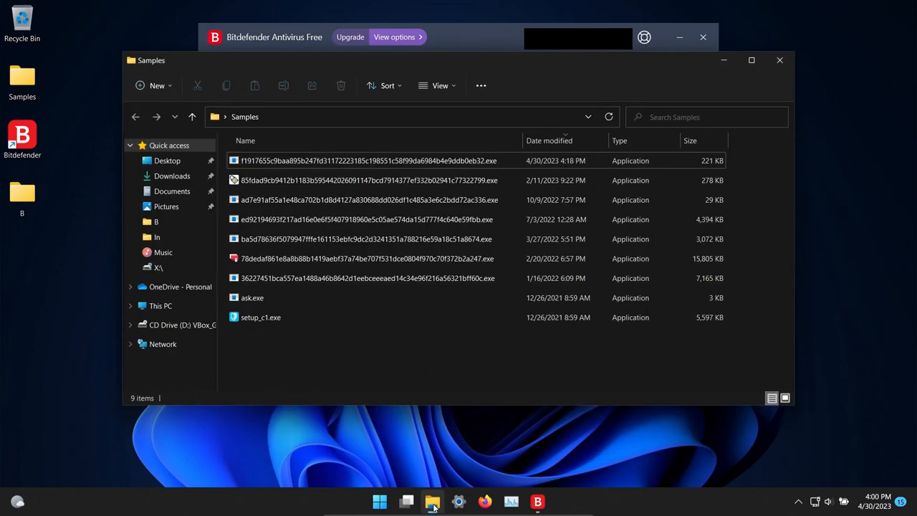
{"action": "mouse_move", "coordinate": [189, 383]}
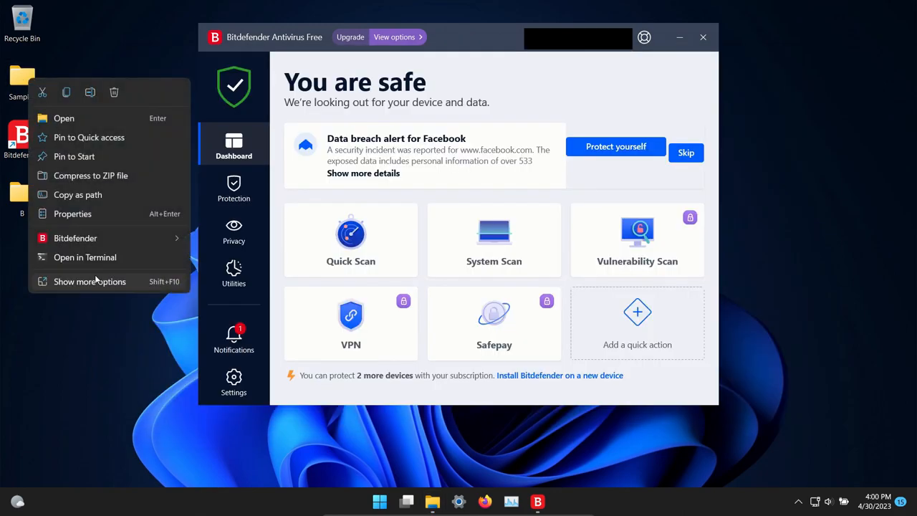
{"action": "mouse_move", "coordinate": [74, 238]}
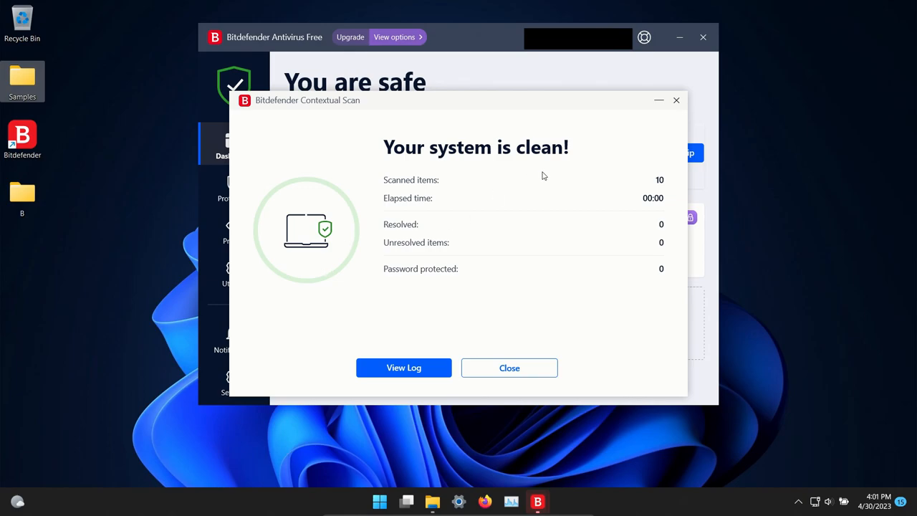
Step: Close the clean Samples folder scan results and reopen the Samples folder
{"action": "left_click", "coordinate": [510, 367]}
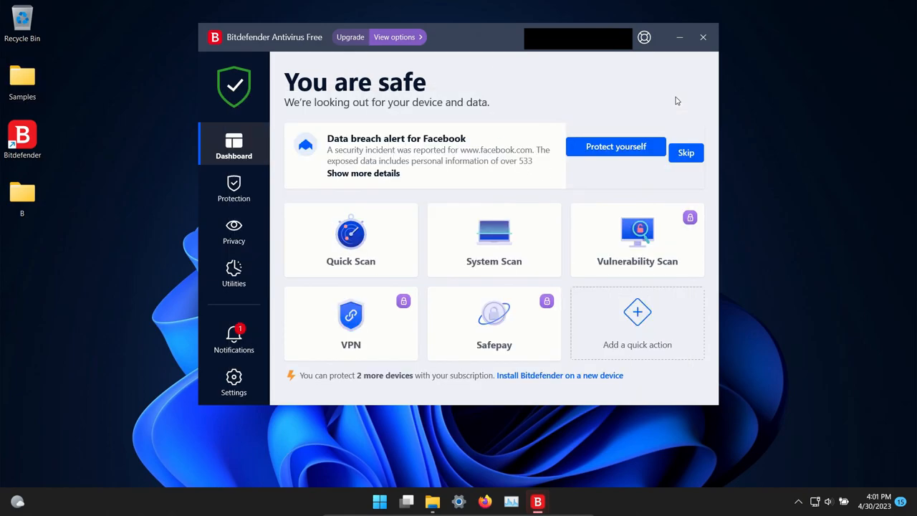
{"action": "double_click", "coordinate": [22, 79]}
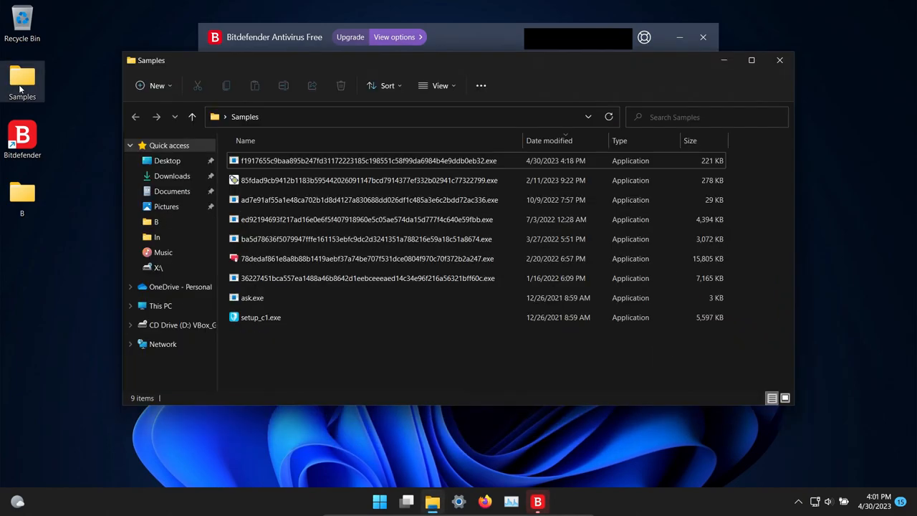
Step: Launch the first sample .exe and dismiss the 'Windows cannot access' error
{"action": "double_click", "coordinate": [368, 160]}
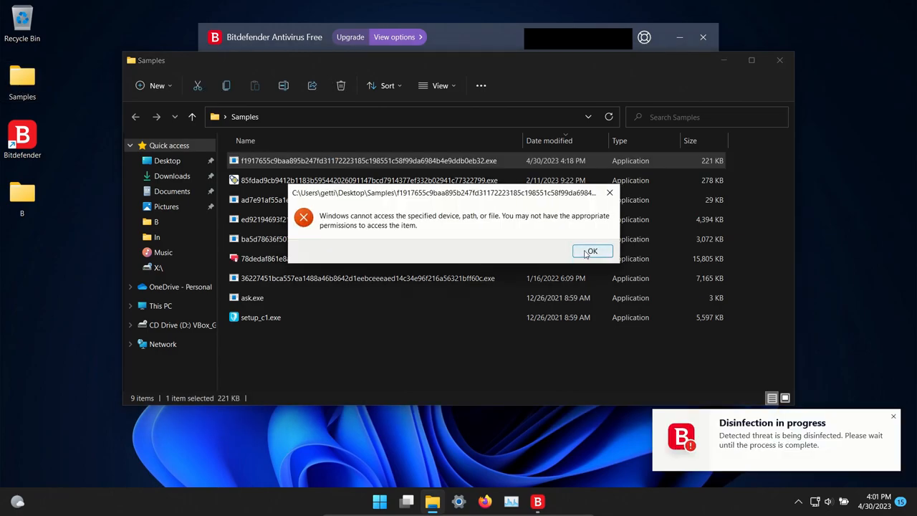
{"action": "left_click", "coordinate": [591, 251]}
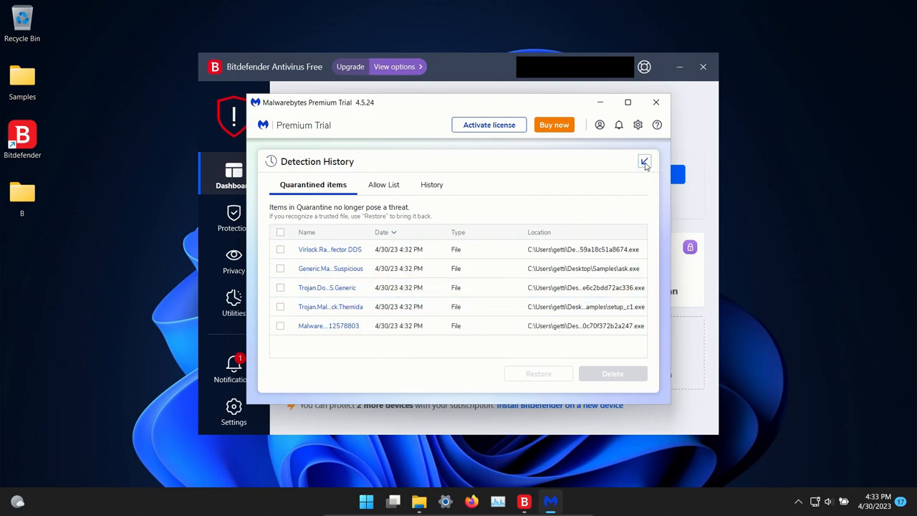
Step: Close Malwarebytes' quarantine history and Emsisoft Emergency Kit's all-clean result
{"action": "left_click", "coordinate": [643, 160]}
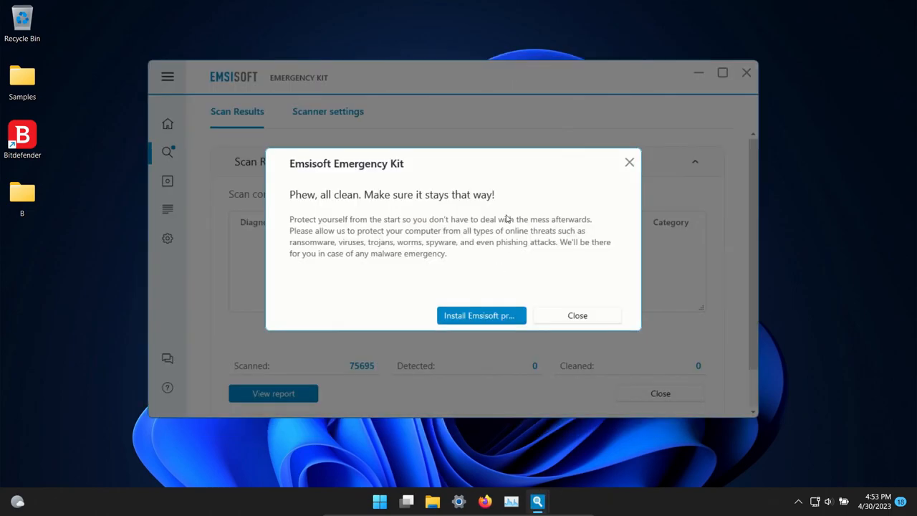
{"action": "left_click", "coordinate": [577, 315]}
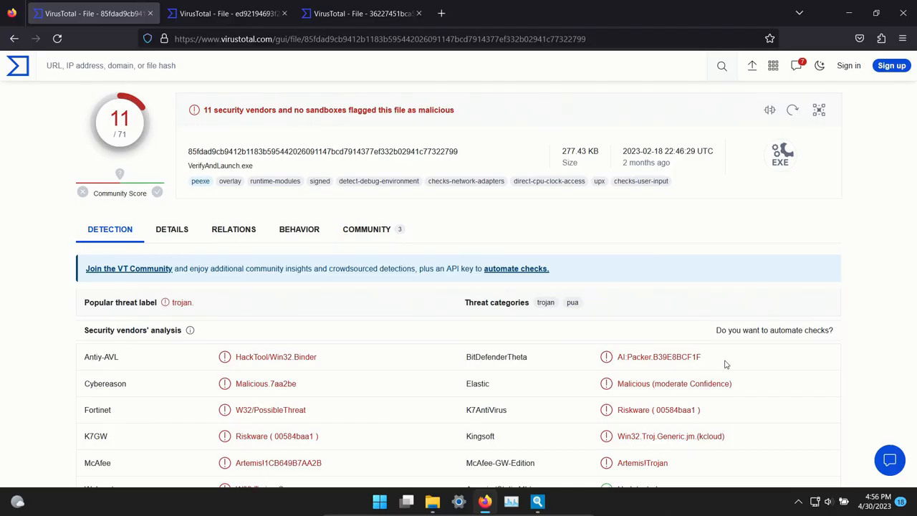
{"action": "mouse_move", "coordinate": [681, 341]}
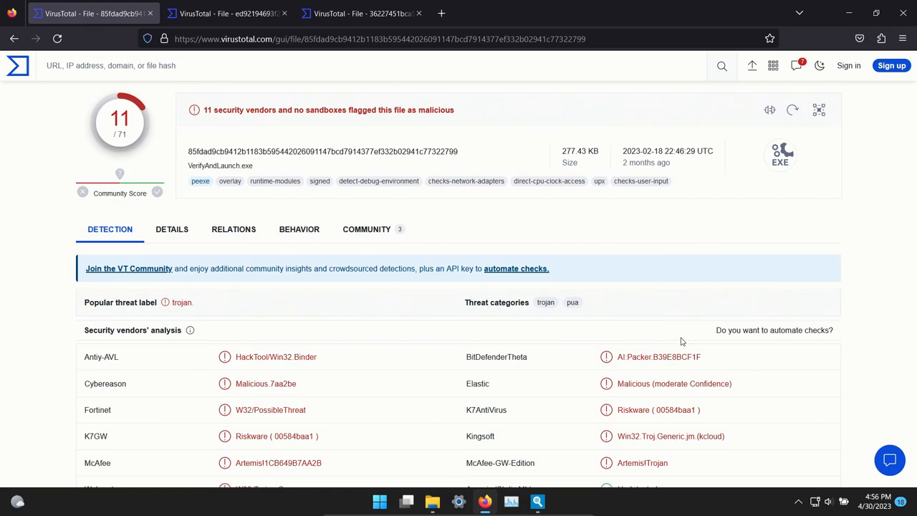
{"action": "mouse_move", "coordinate": [104, 159]}
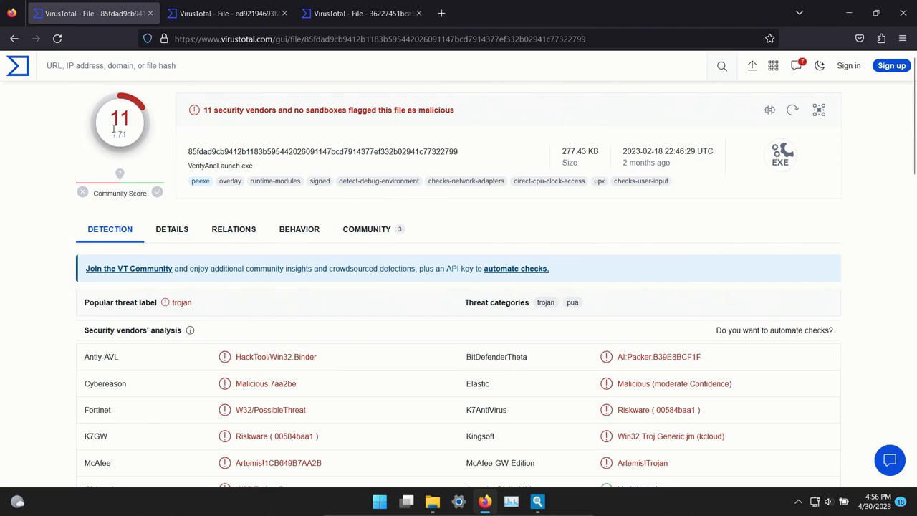
Step: View the VirusTotal reports for the samples flagged by 17 and 40 vendors
{"action": "left_click", "coordinate": [228, 13]}
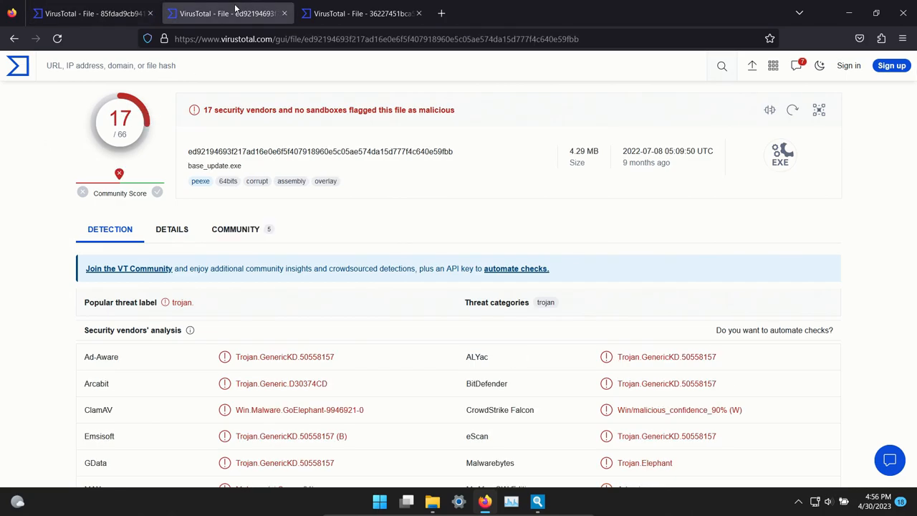
{"action": "left_click", "coordinate": [361, 13]}
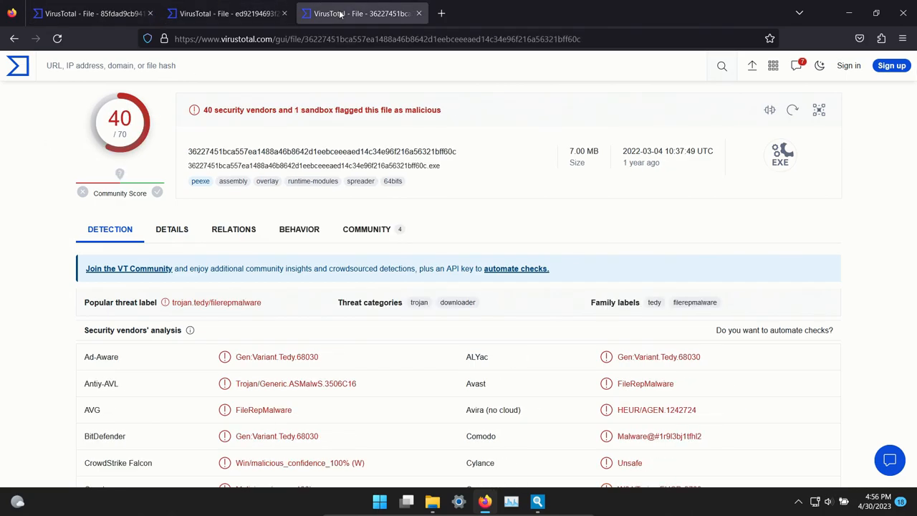